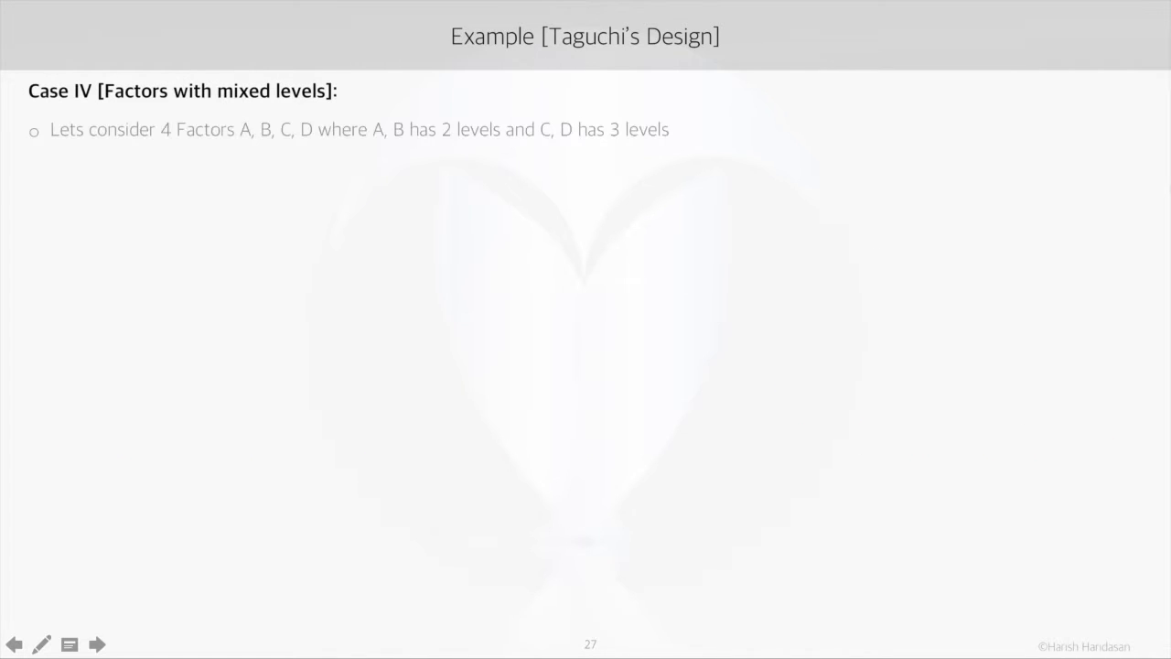
Step: Reveal the bullets on studying only main effects and using the Compounding Factors technique
click(97, 643)
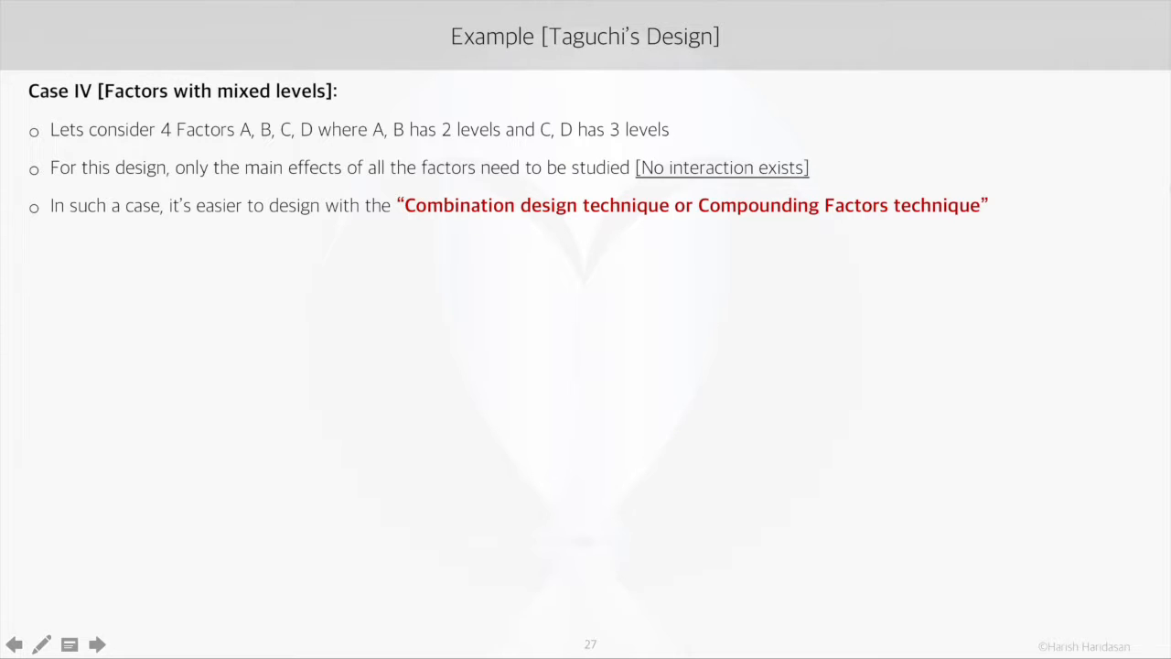
Step: Reveal the bullet and Original Factor / New Factor table combining A and B into AB
click(98, 642)
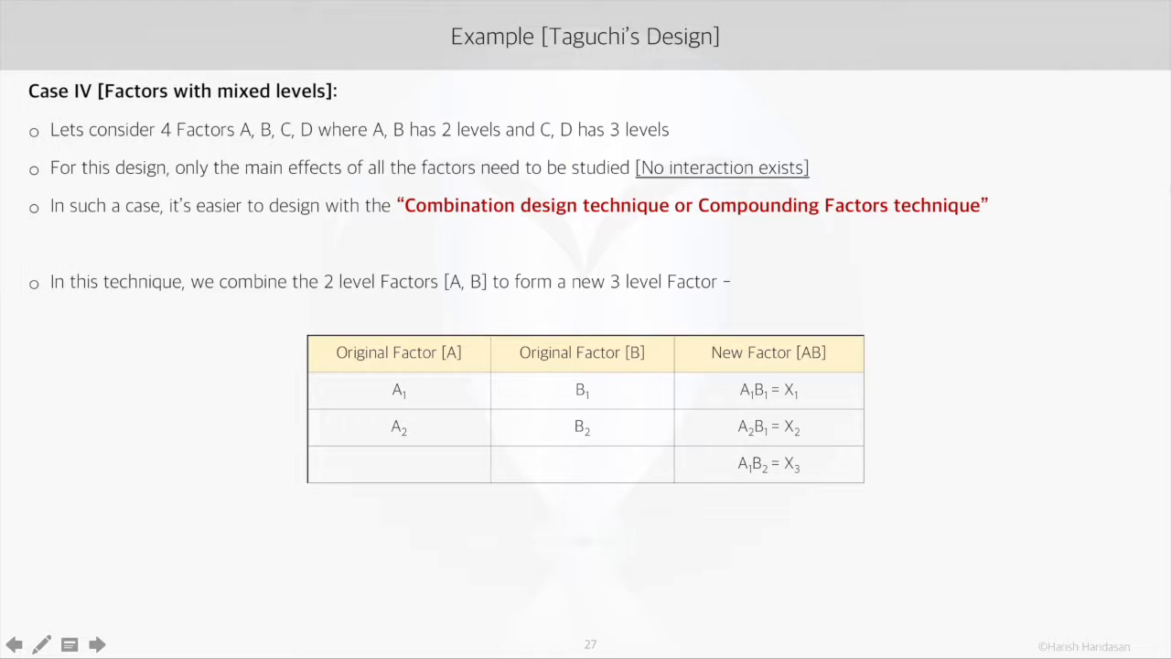
mouse_move(417, 408)
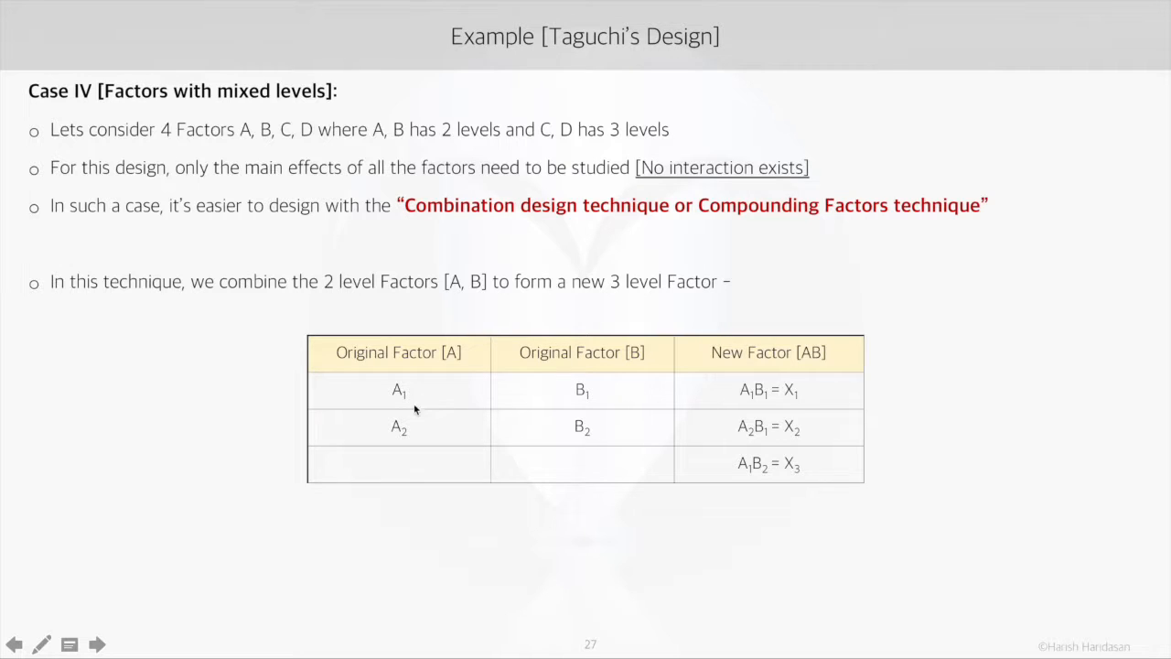
mouse_move(563, 384)
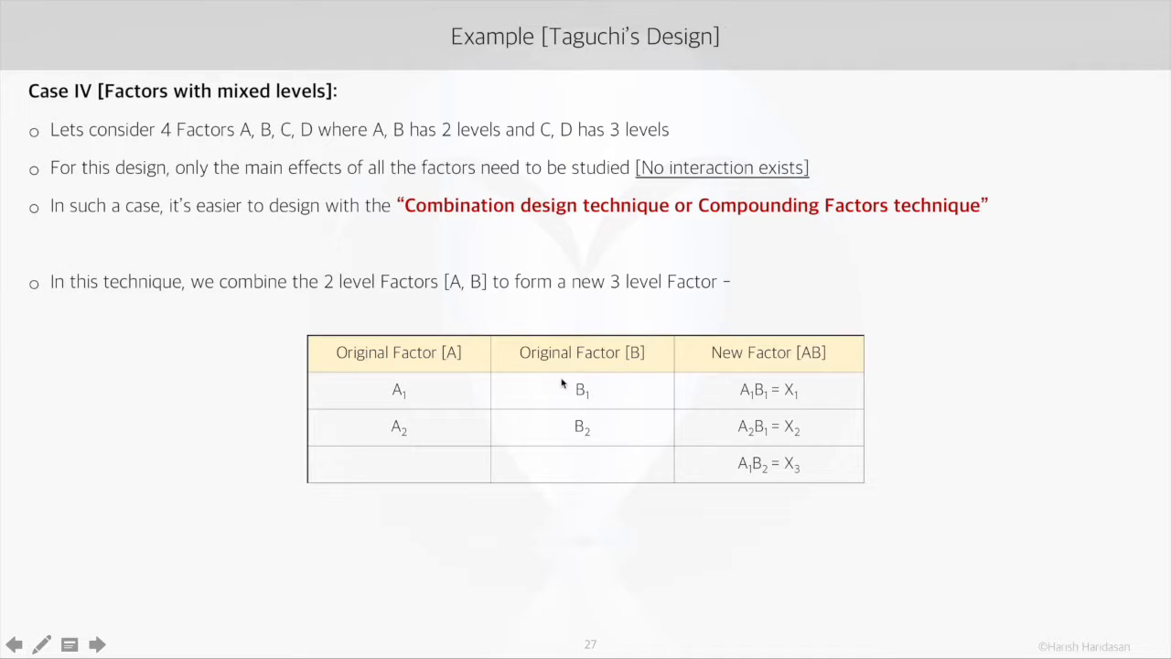
mouse_move(563, 434)
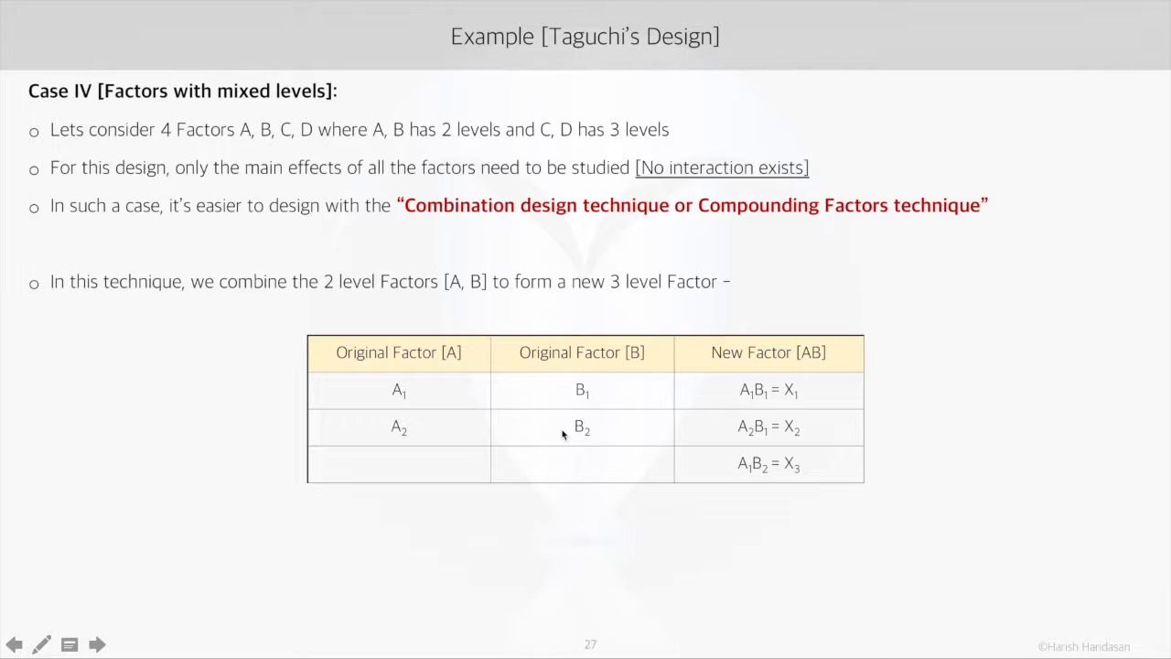
mouse_move(559, 390)
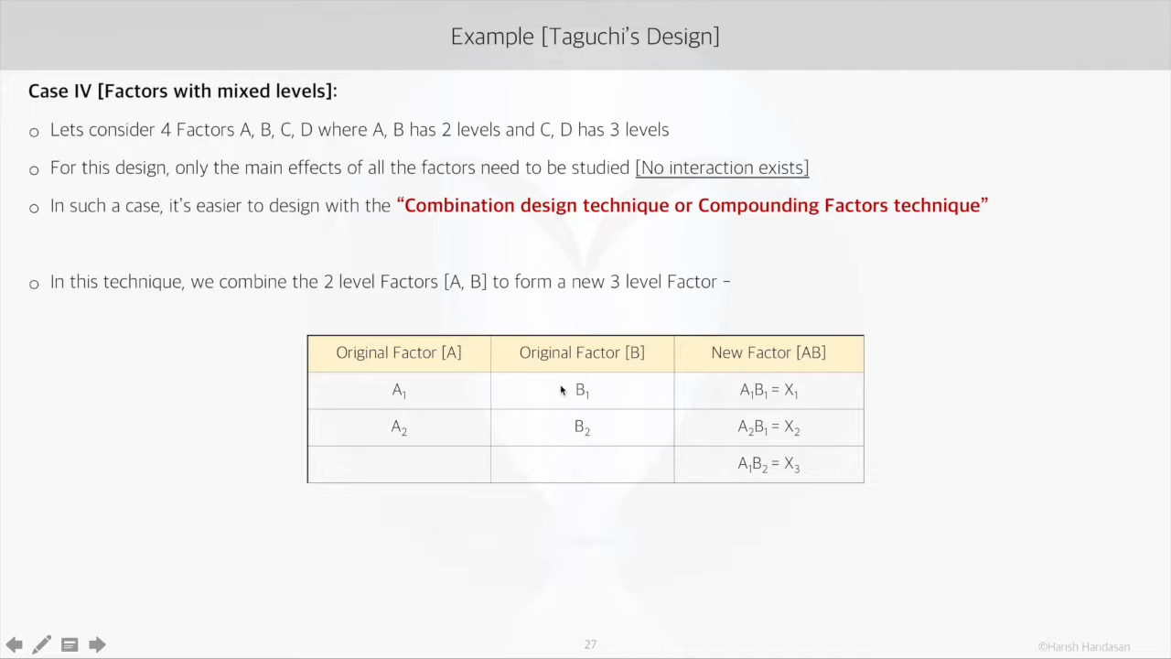
mouse_move(519, 422)
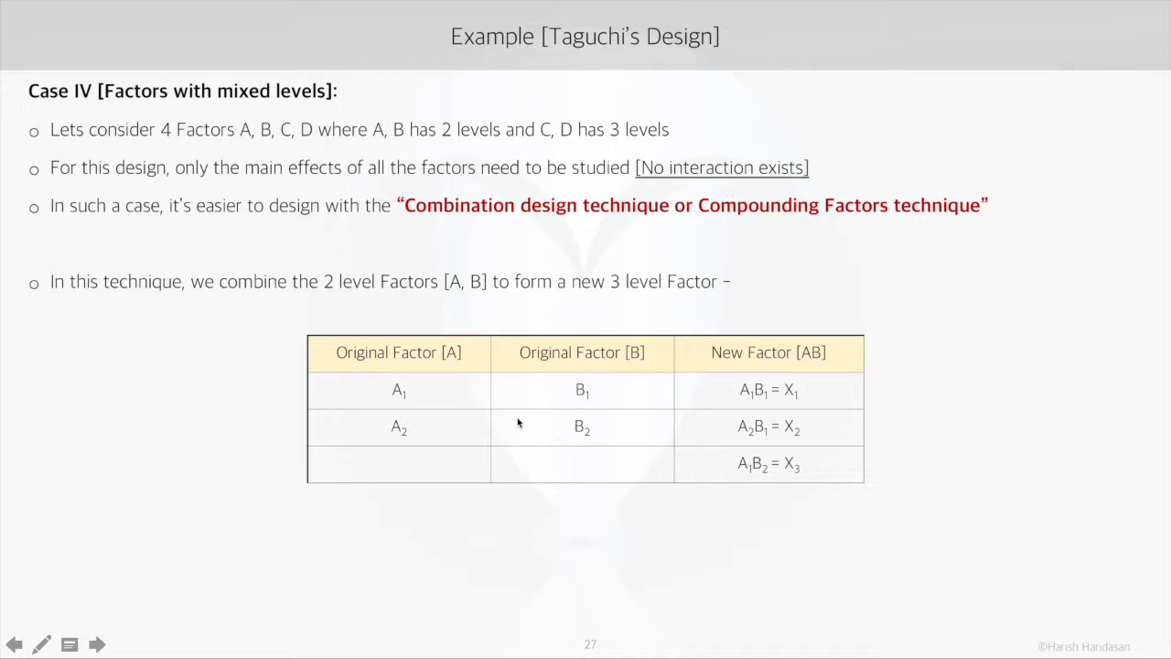
Step: Show slide 28's six degrees of freedom, seven runs, and L9 selection, then advance
click(99, 642)
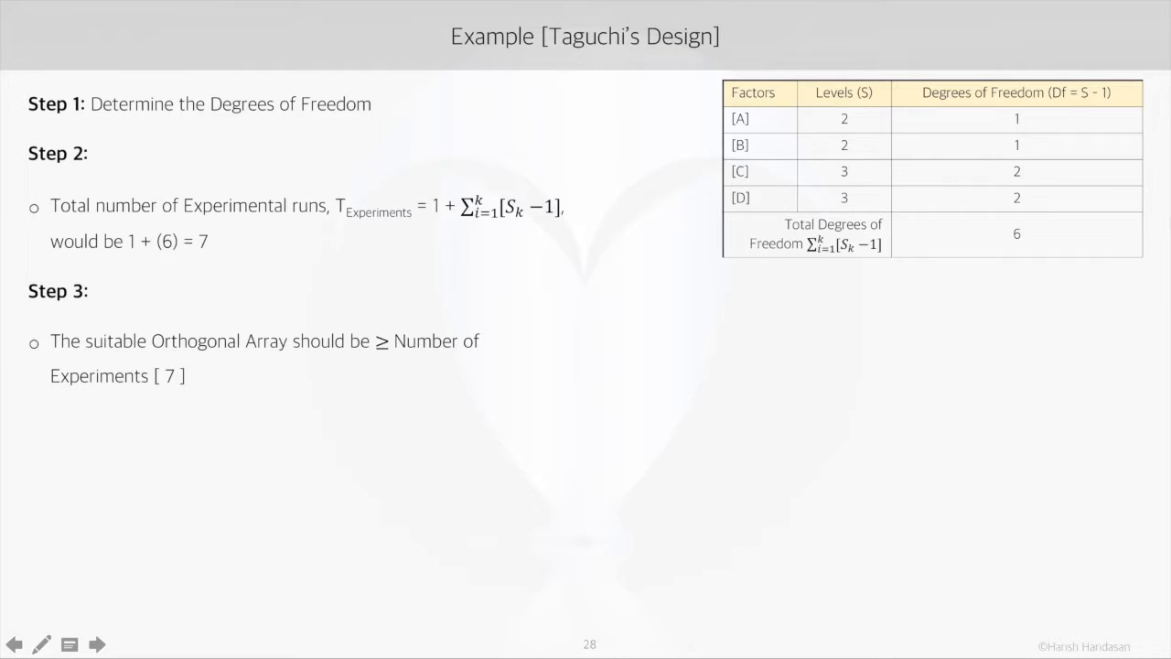
click(96, 643)
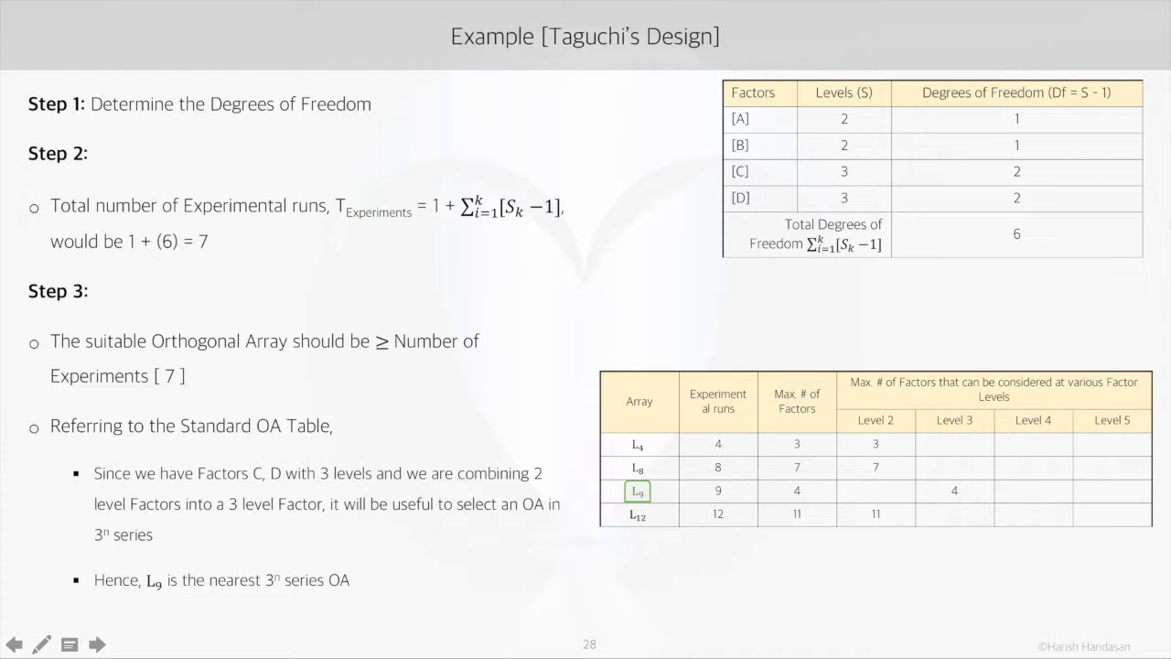
click(99, 642)
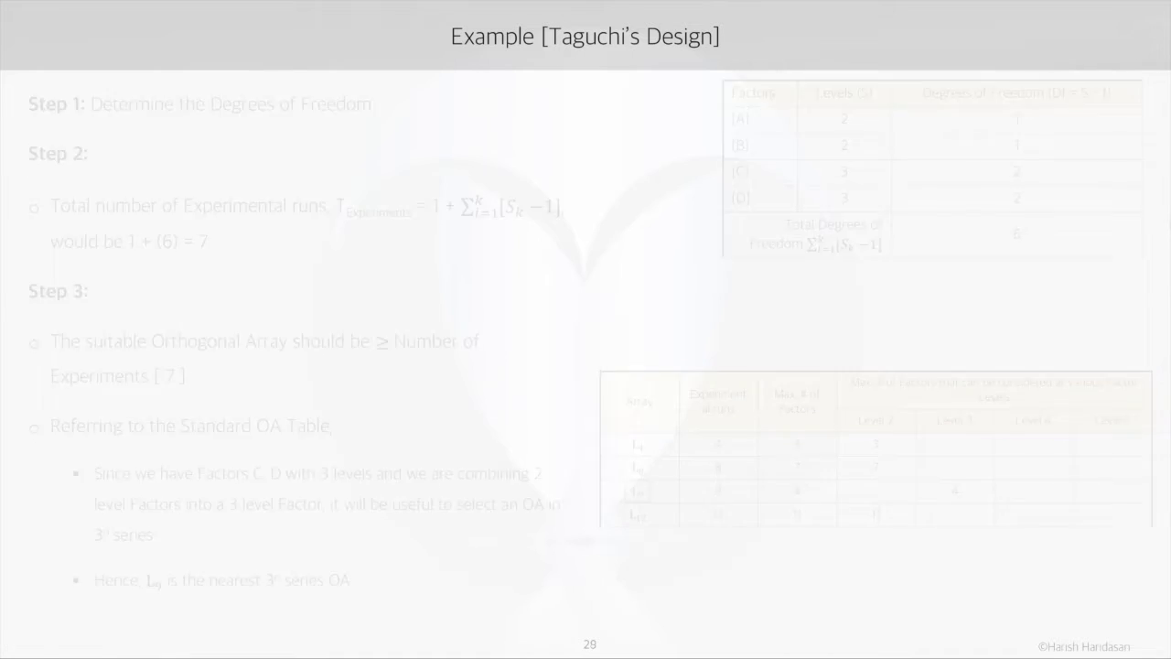
Step: Show the required linear graph with nodes A–D, then advance to L9's standard linear graph
click(98, 641)
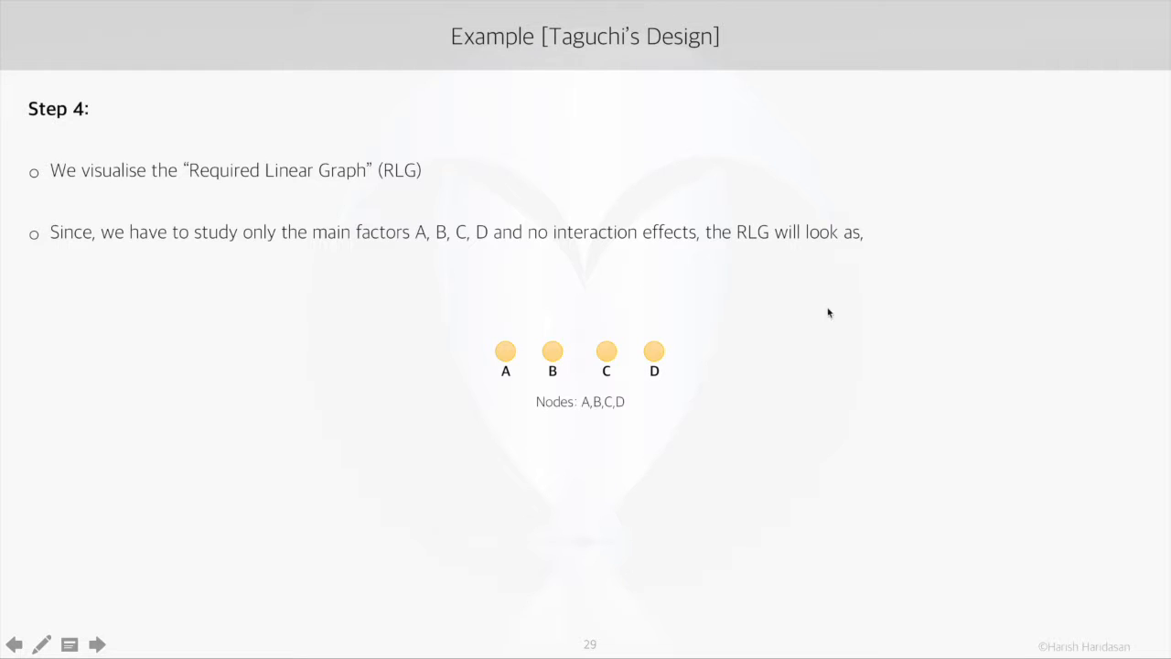
mouse_move(720, 308)
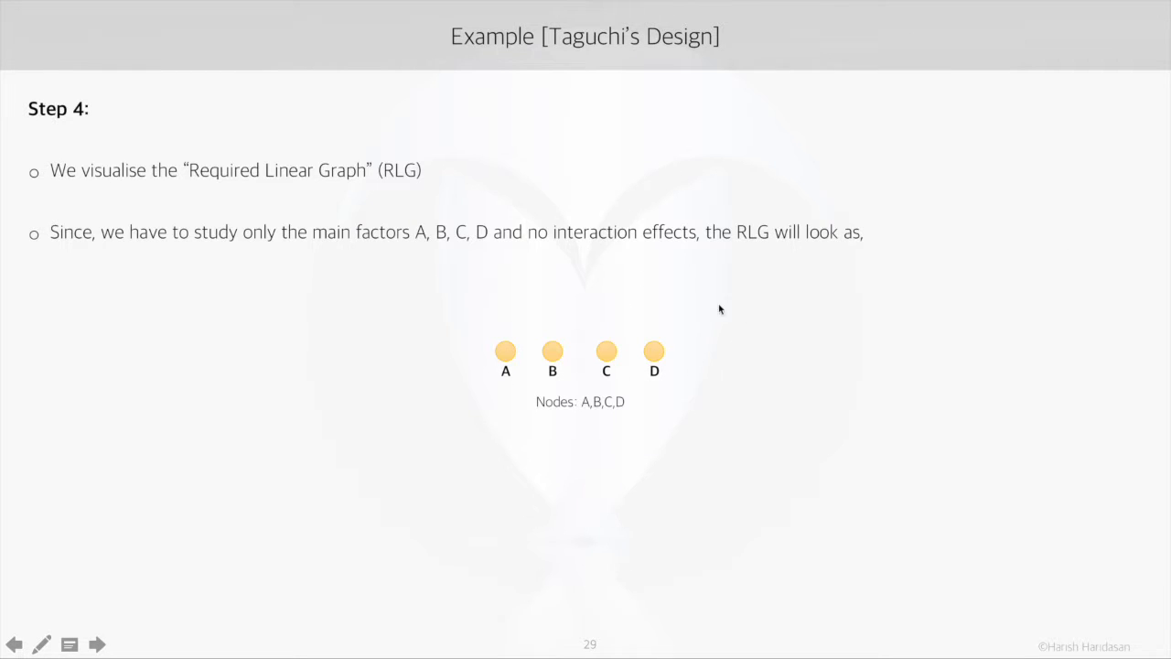
mouse_move(724, 402)
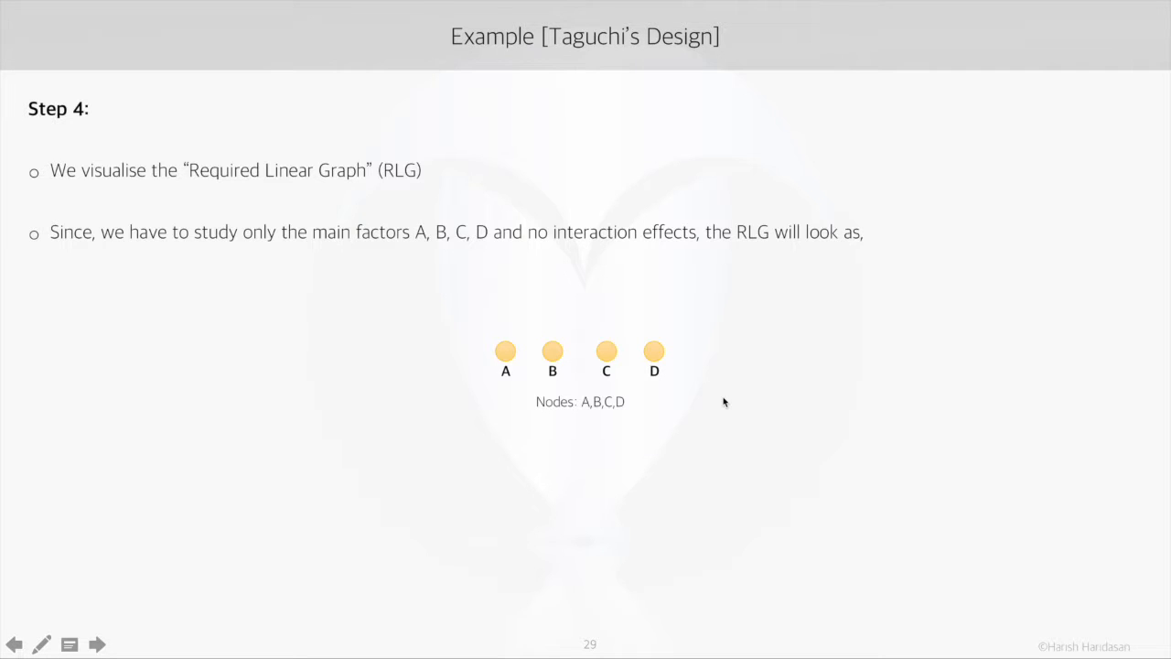
click(99, 643)
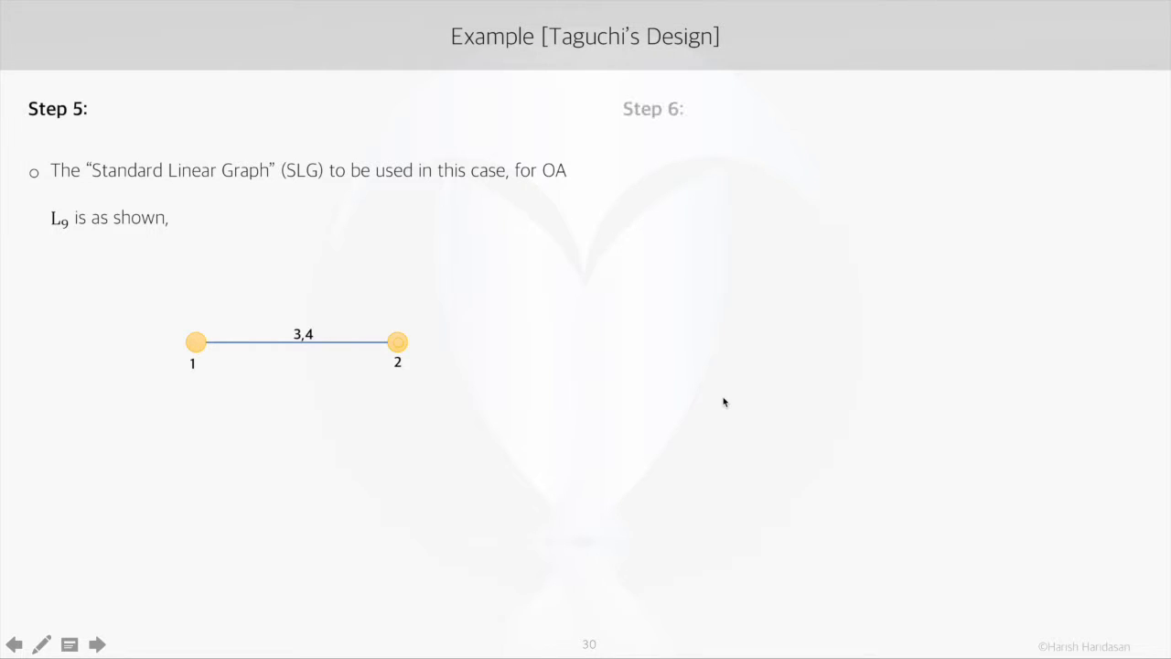
Step: Animate in Step 6, splitting columns 3 and 4 into separate nodes
click(98, 643)
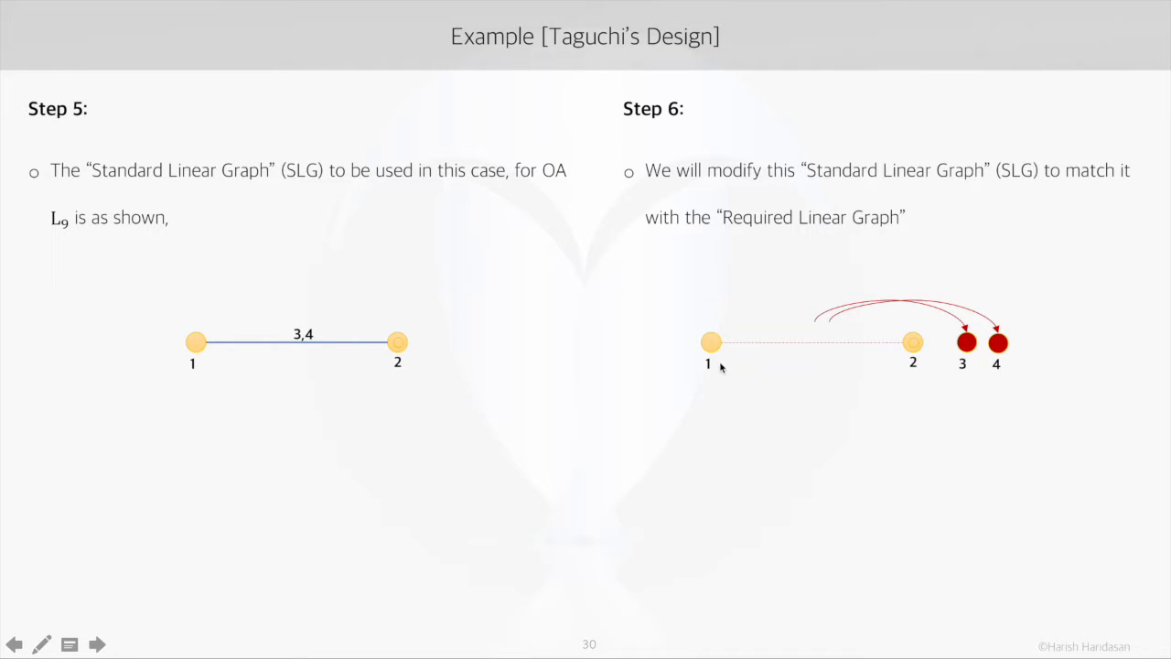
mouse_move(909, 364)
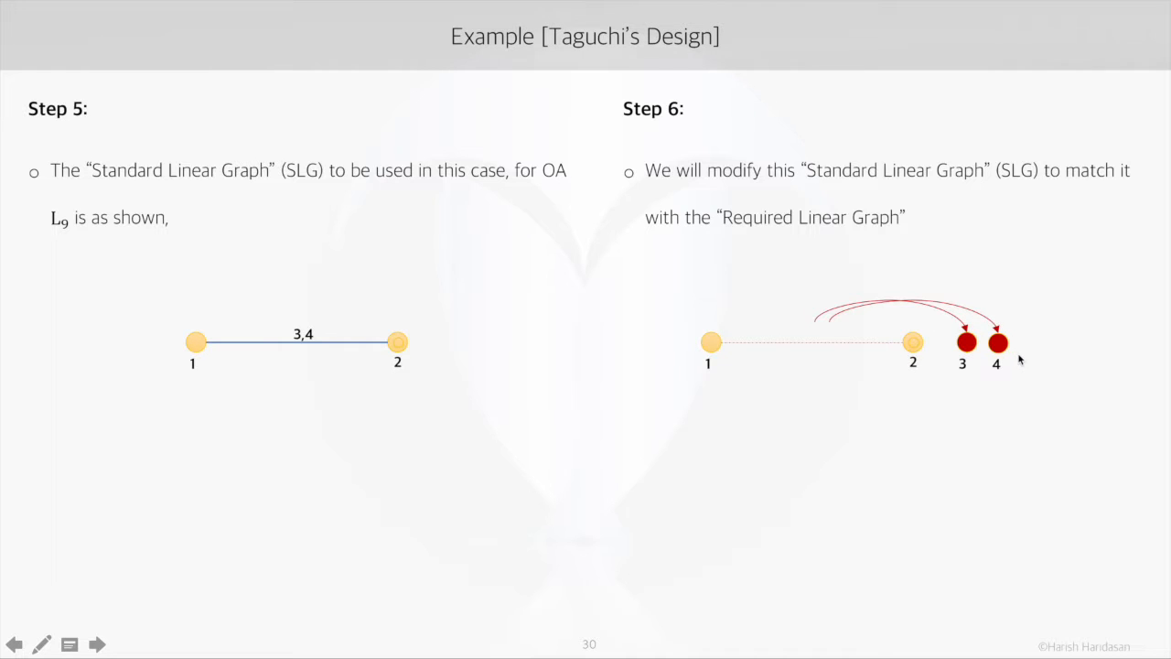
mouse_move(823, 379)
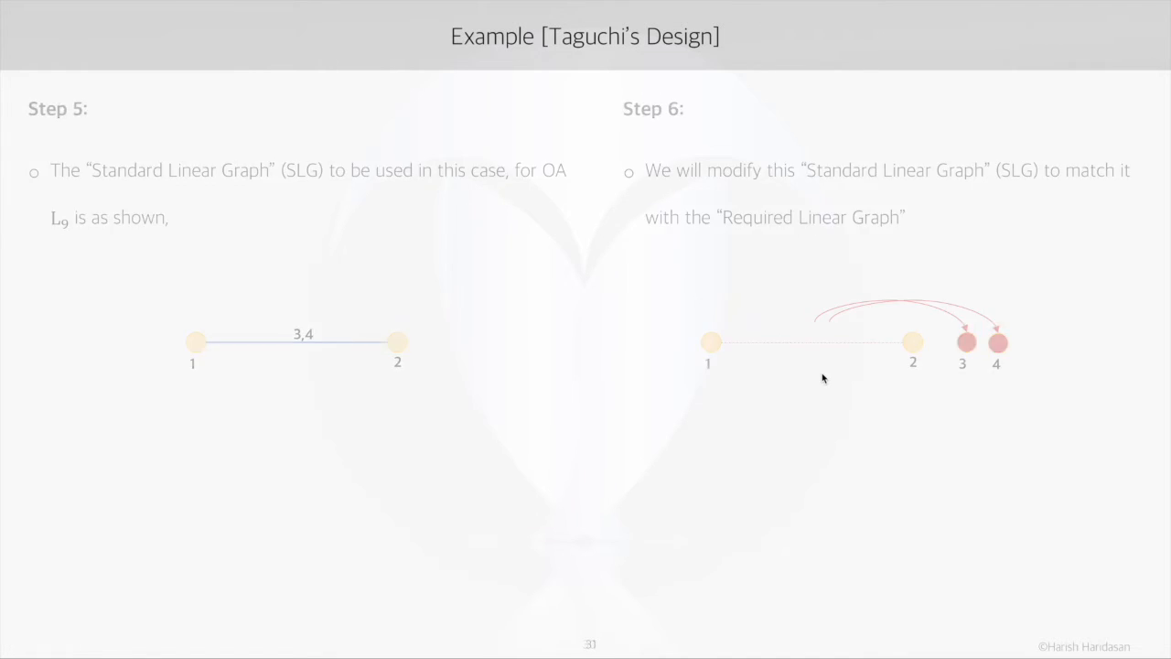
Step: Show Step 7 allocating AB, C and D to columns 1–3, then Step 8's L9 layout
click(101, 642)
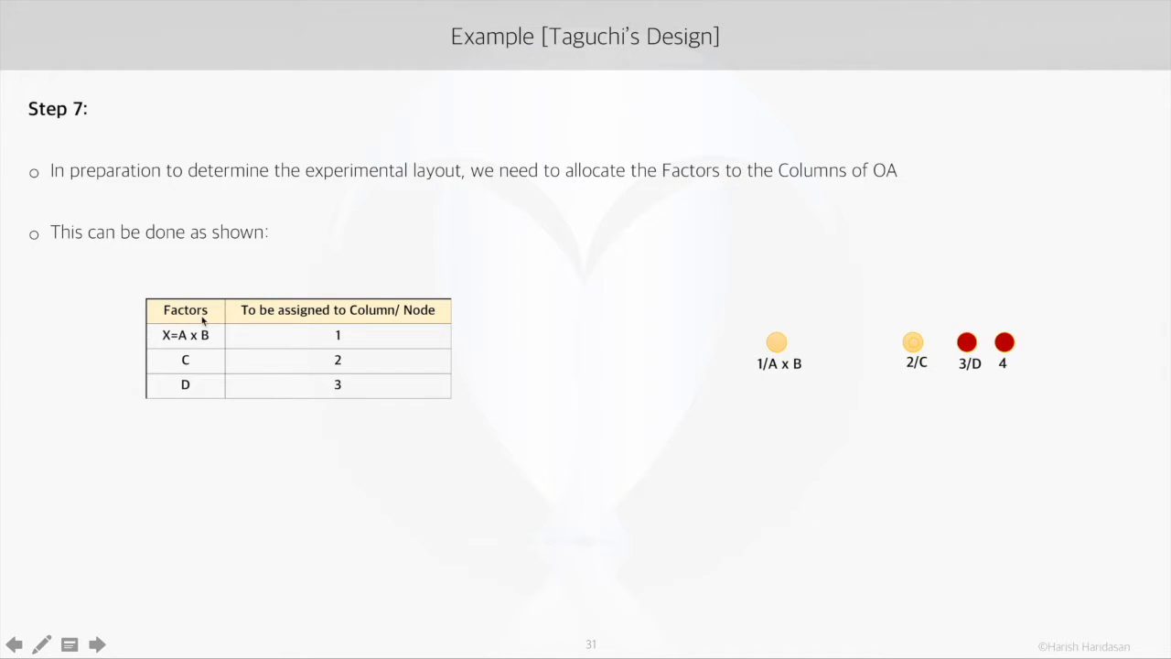
mouse_move(281, 364)
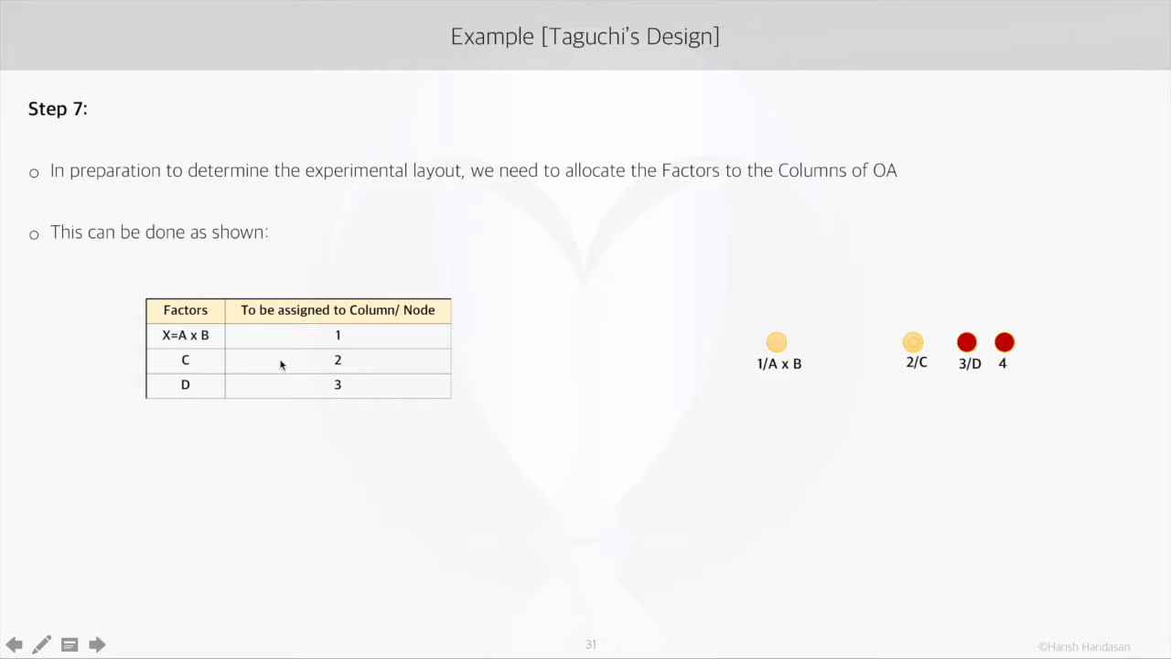
click(100, 642)
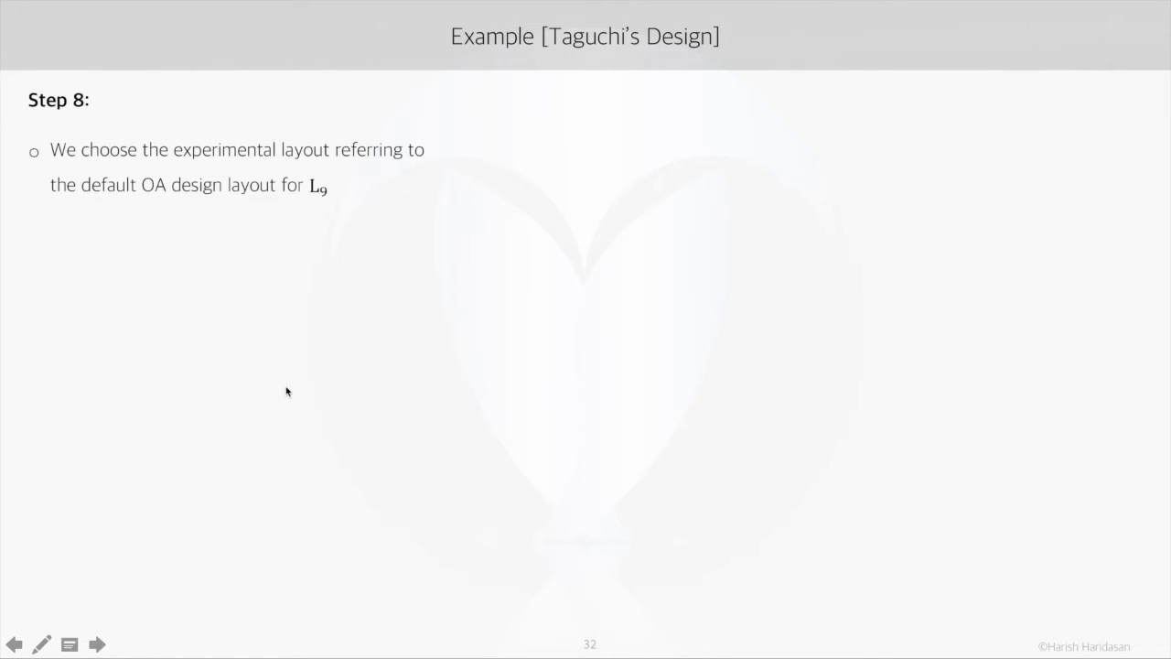